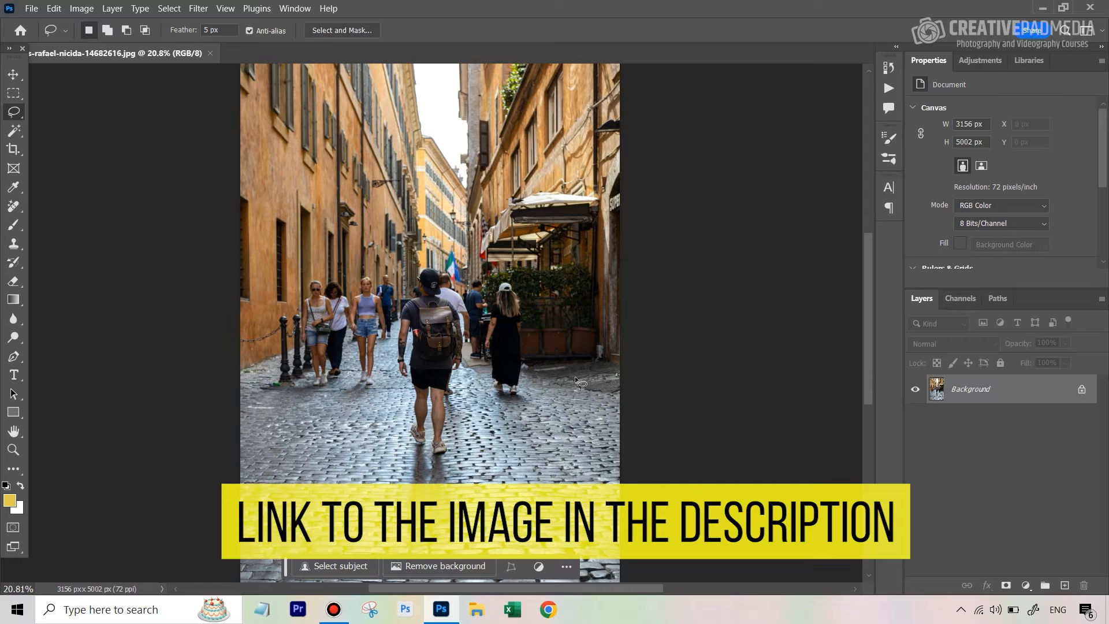
pyautogui.moveTo(403, 337)
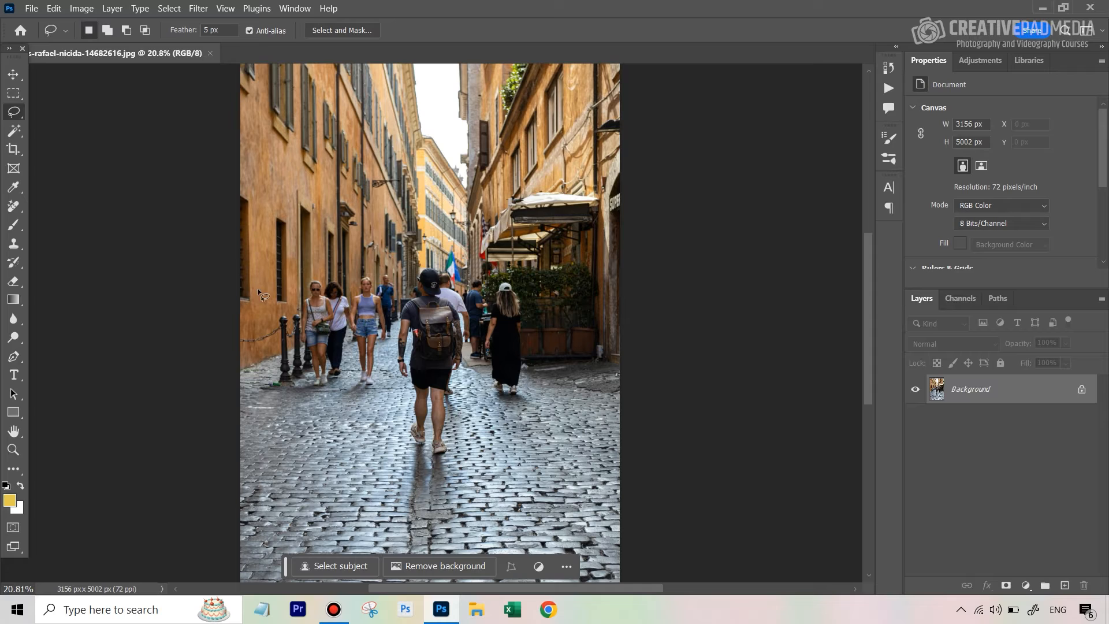
pyautogui.moveTo(400, 236)
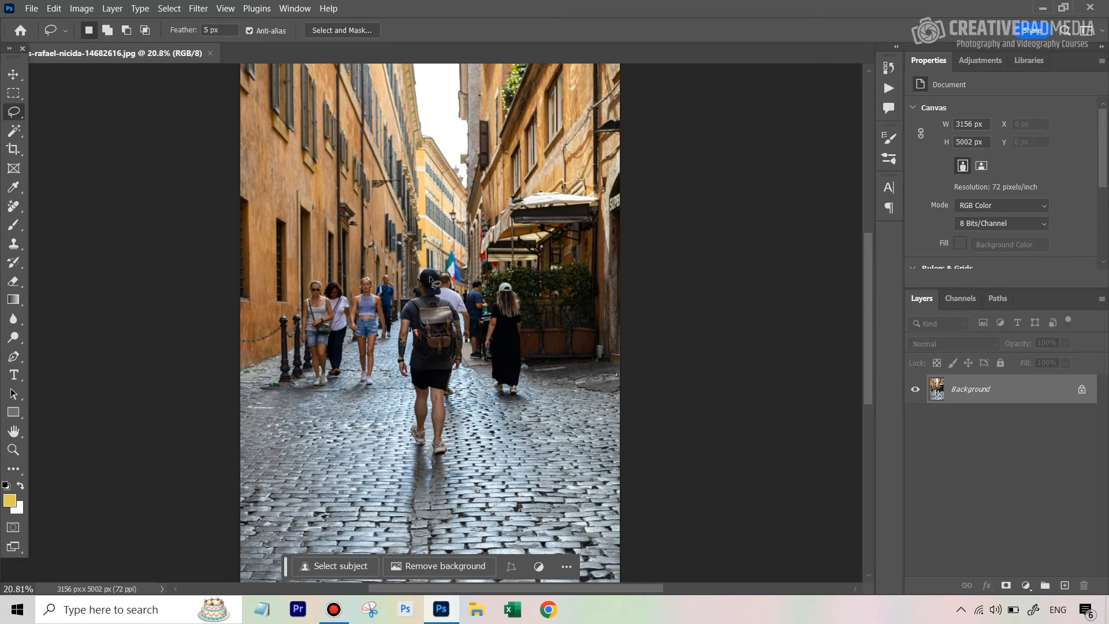
pyautogui.moveTo(375, 287)
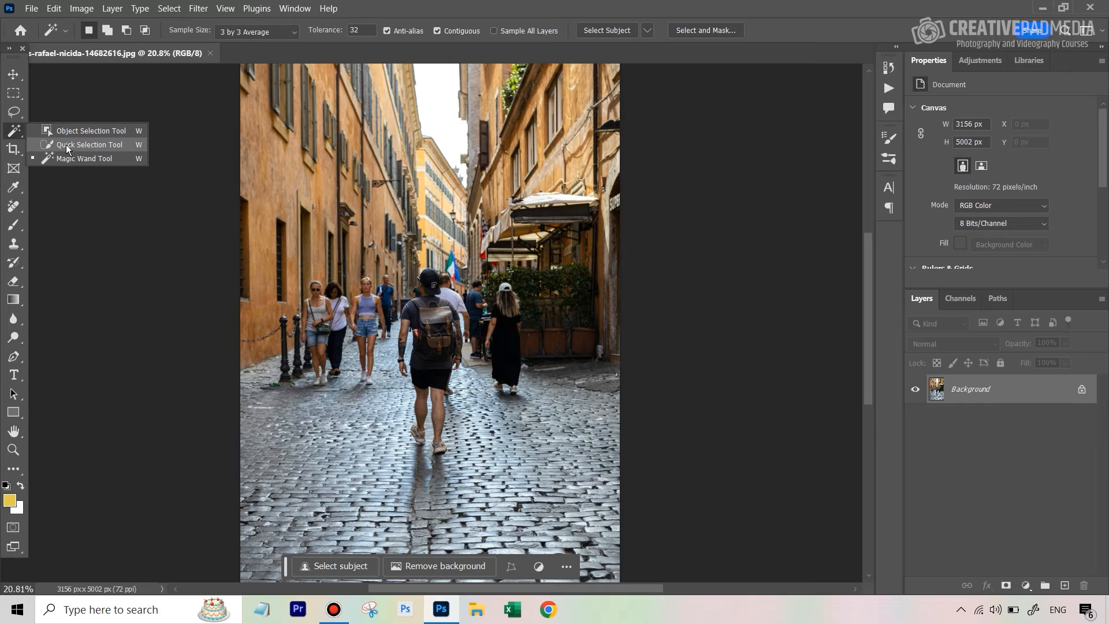
pyautogui.moveTo(18, 113)
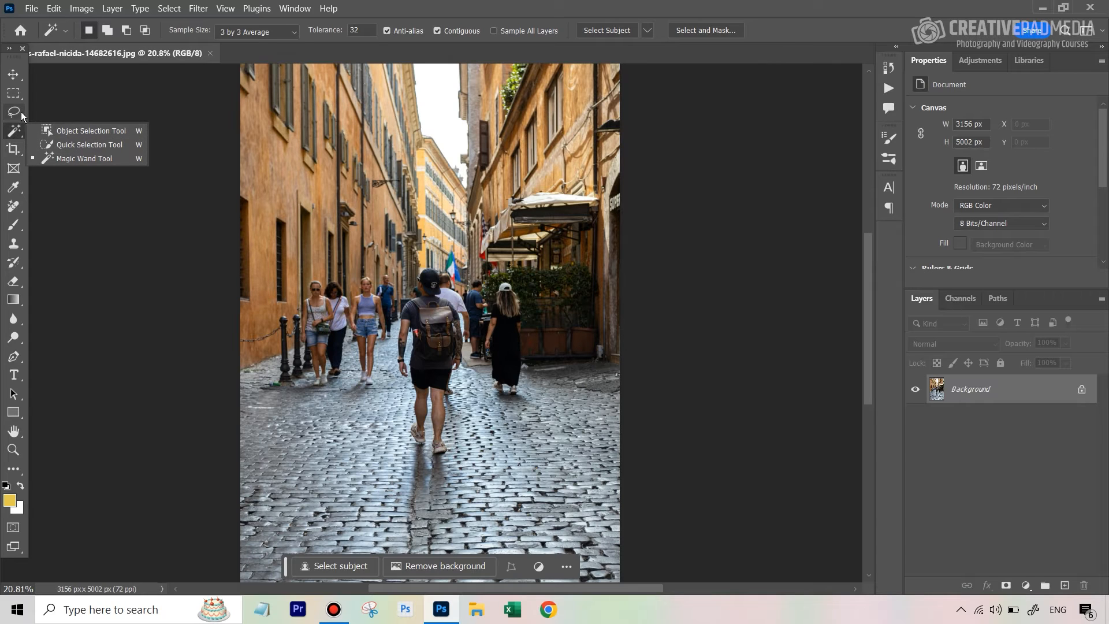
# Switch to the Lasso tool for a freehand selection around the pedestrians.
pyautogui.click(12, 111)
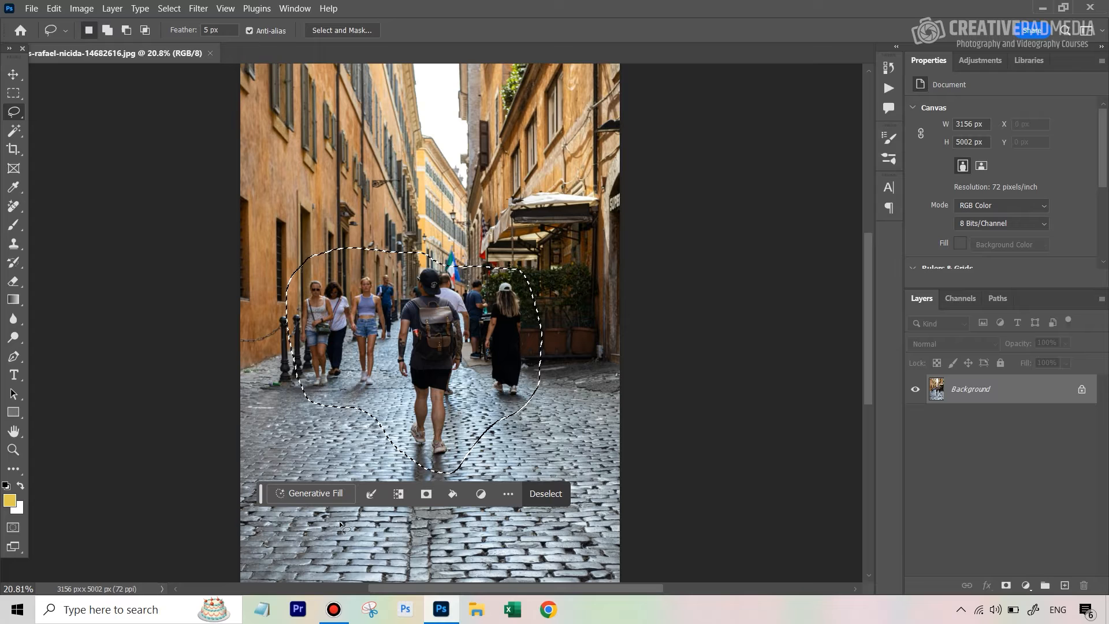
pyautogui.moveTo(315, 492)
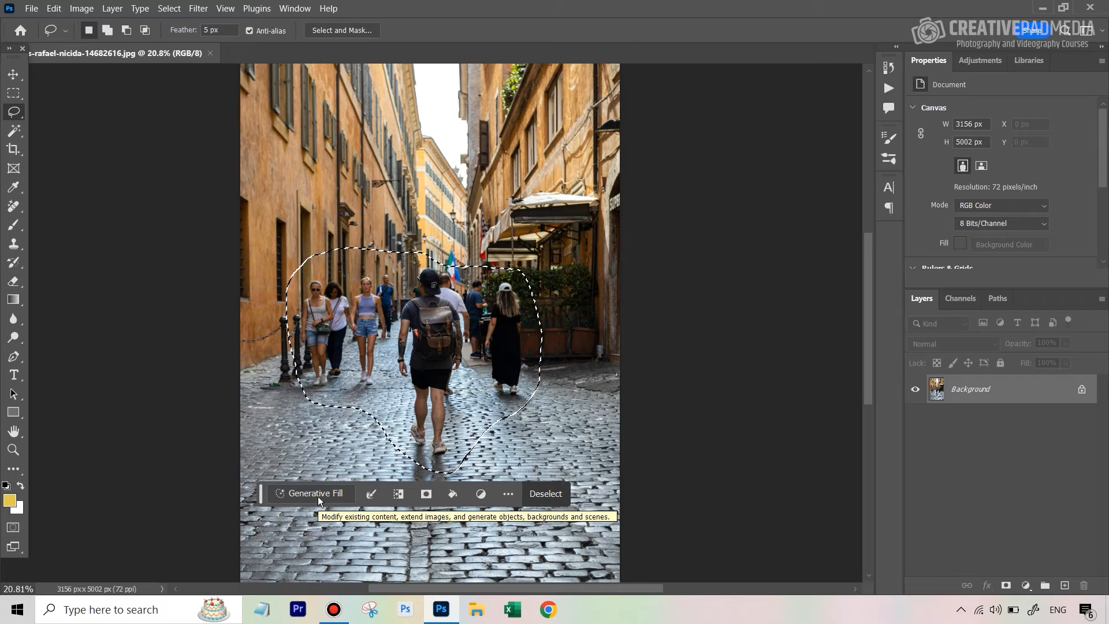
# Open Generative Fill for the selection and enter the prompt 'remove people'.
pyautogui.click(313, 492)
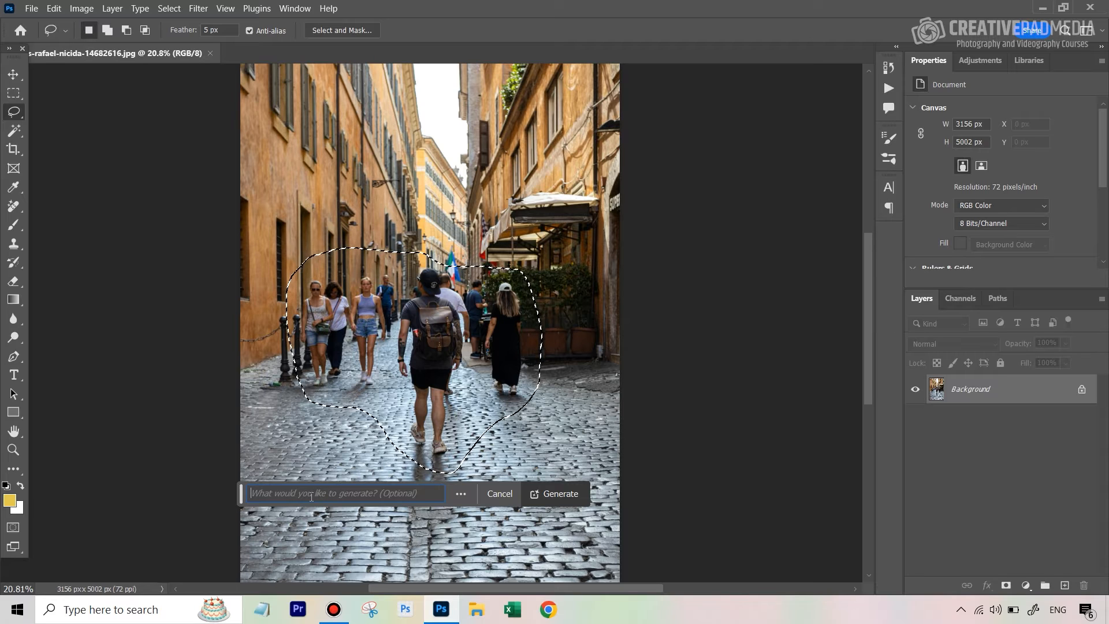
pyautogui.moveTo(561, 494)
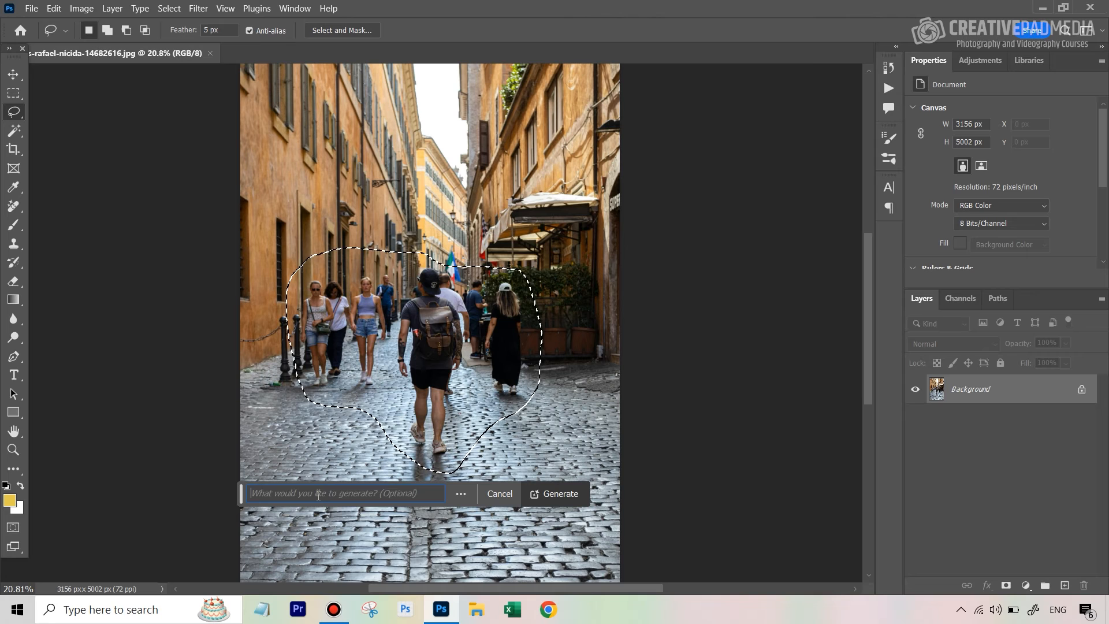
pyautogui.write('remove')
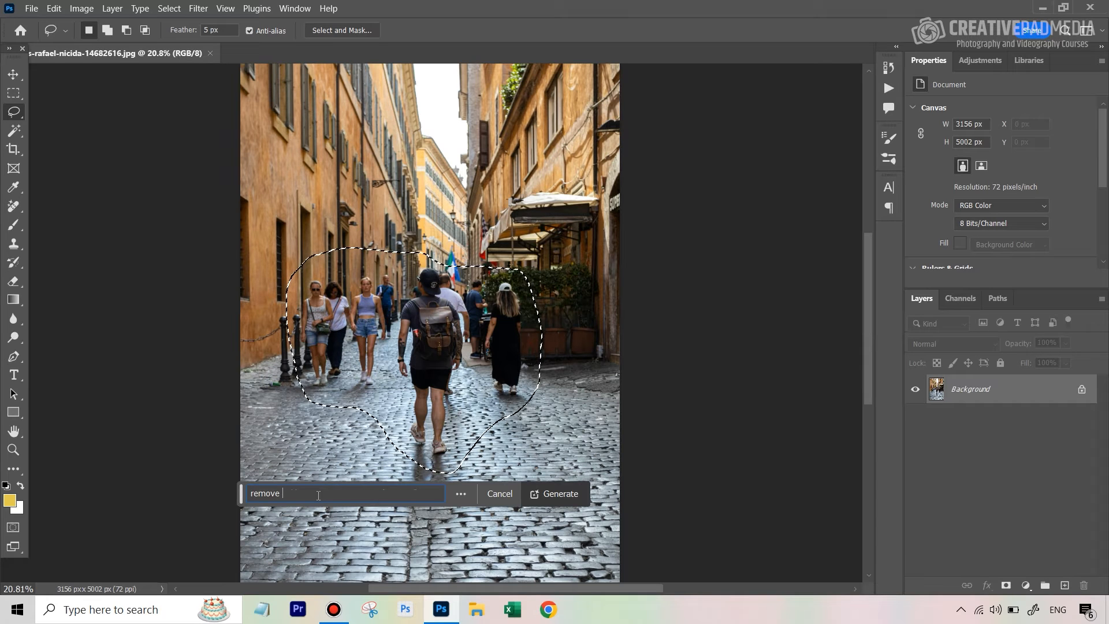
pyautogui.write('people')
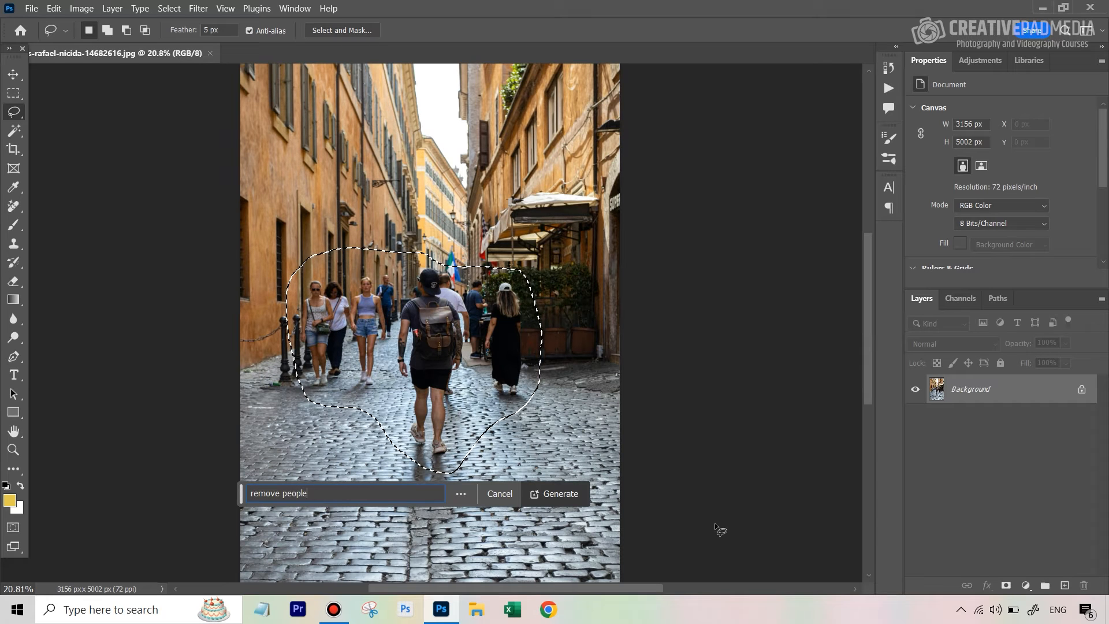
# Generate the 'remove people' fill, producing a layer with three variations.
pyautogui.click(558, 492)
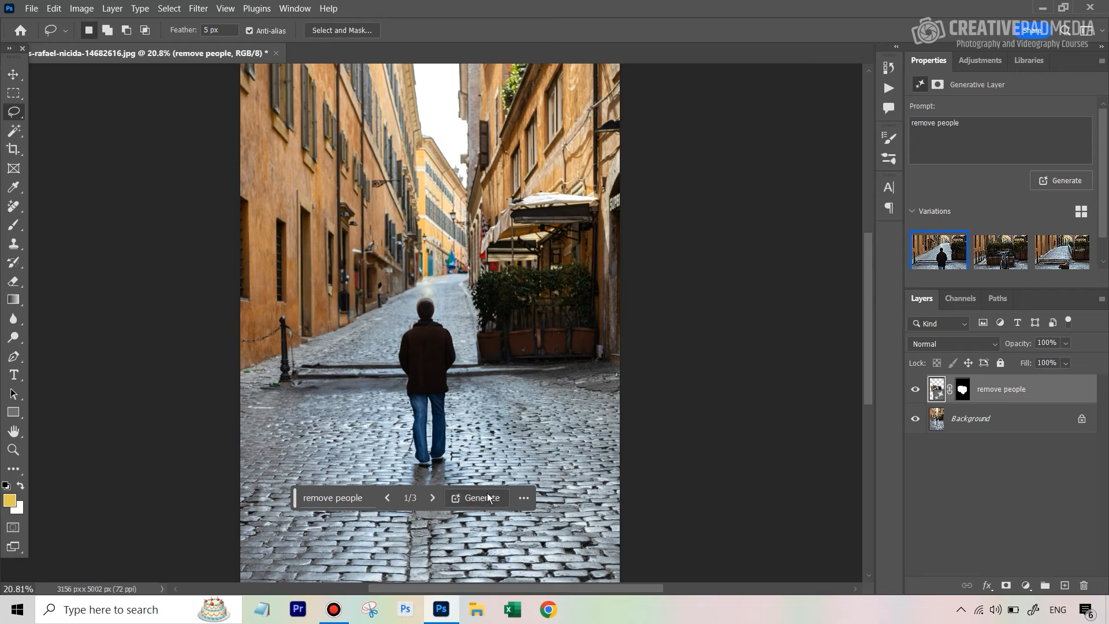
pyautogui.moveTo(478, 380)
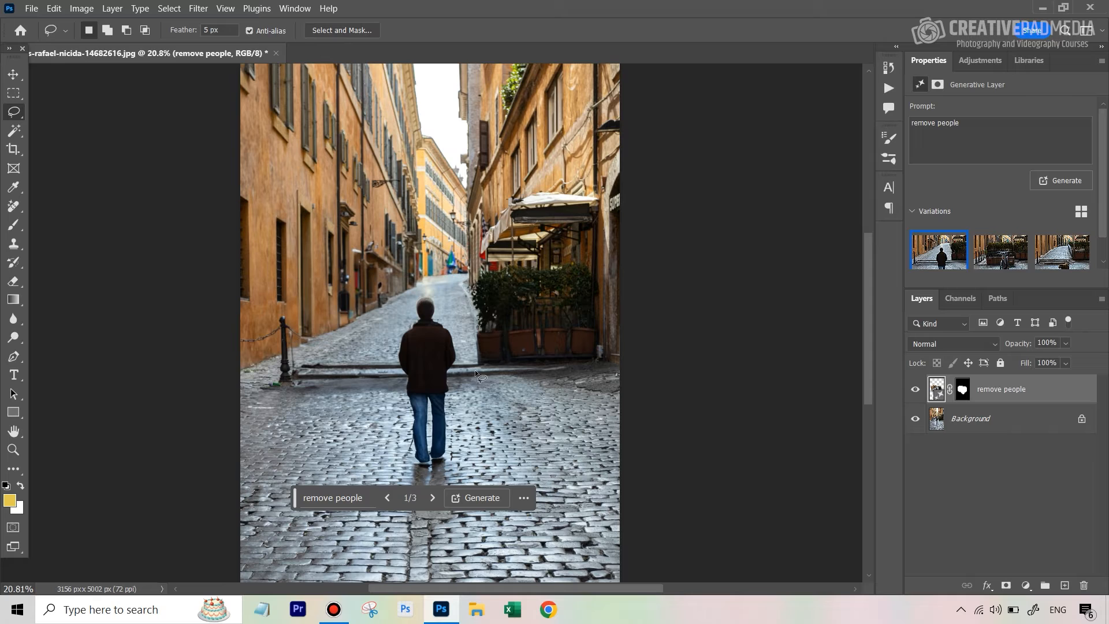
pyautogui.moveTo(442, 280)
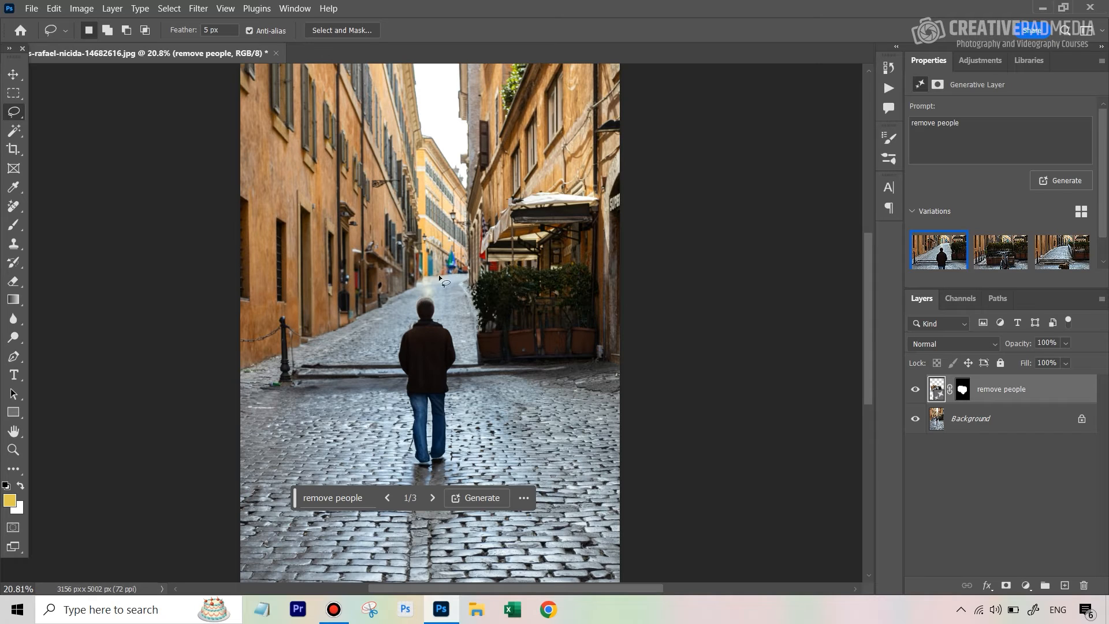
pyautogui.moveTo(409, 283)
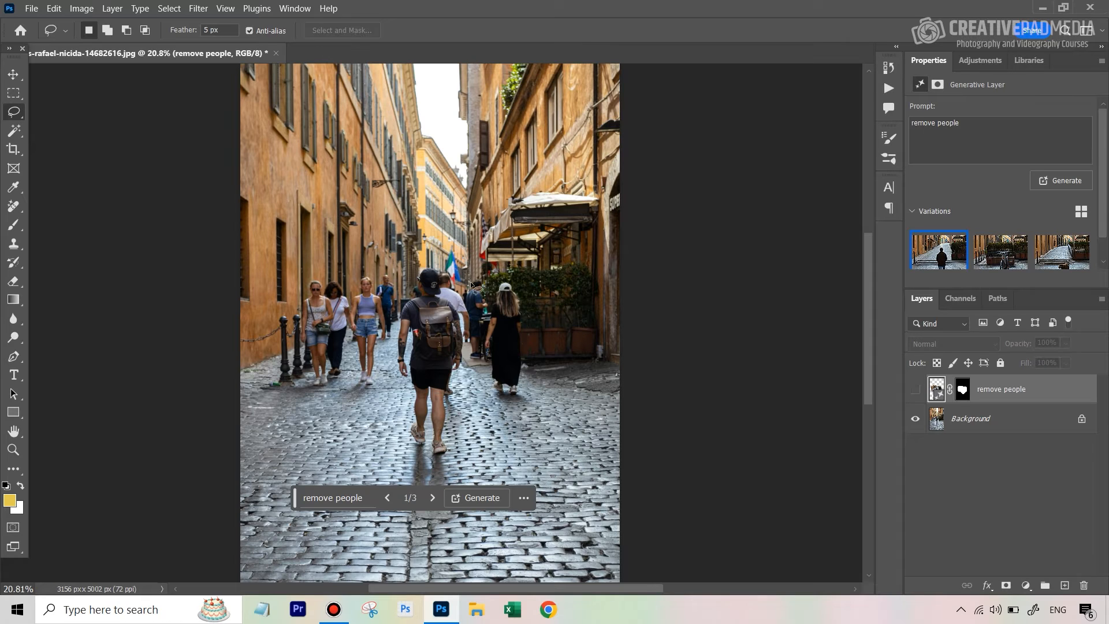
# Hide and re-show the 'remove people' layer to compare against the original crowd.
pyautogui.click(914, 395)
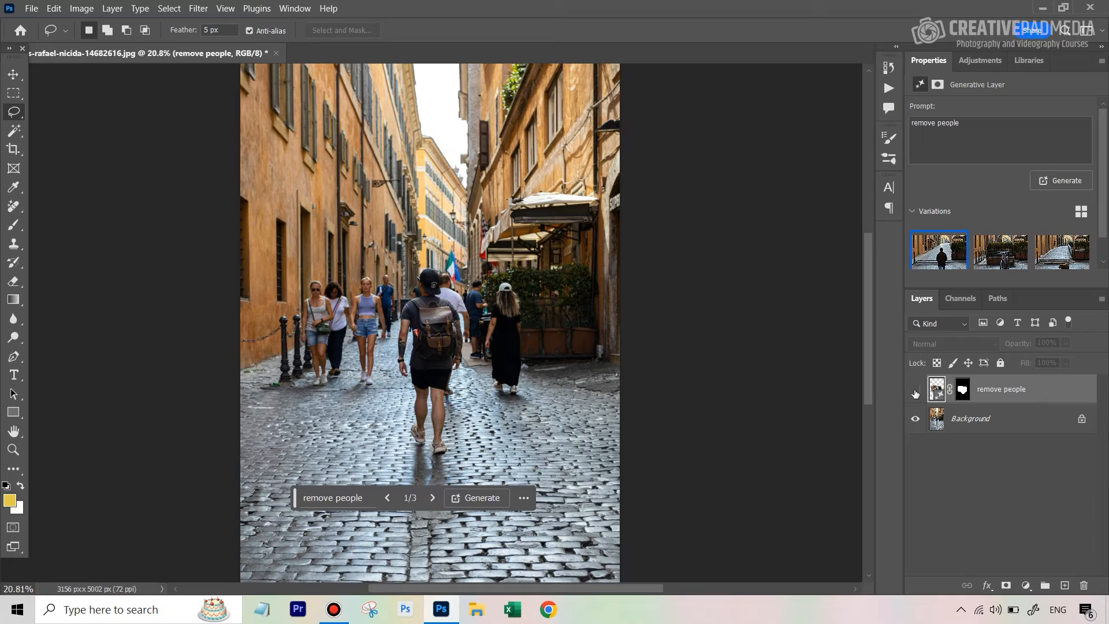
pyautogui.click(914, 394)
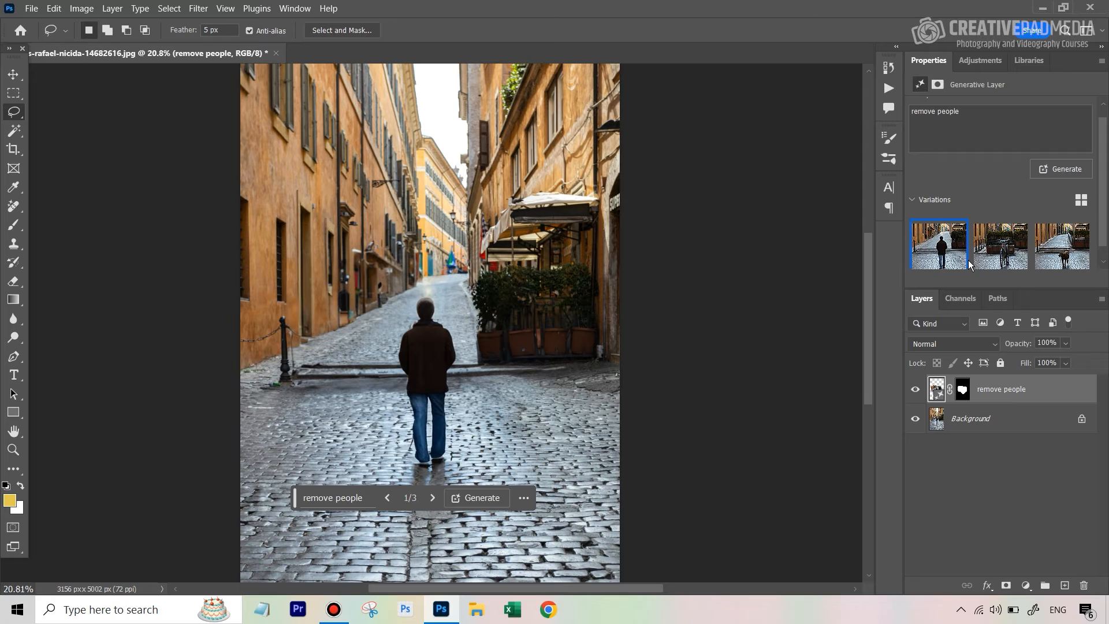
pyautogui.moveTo(1000, 248)
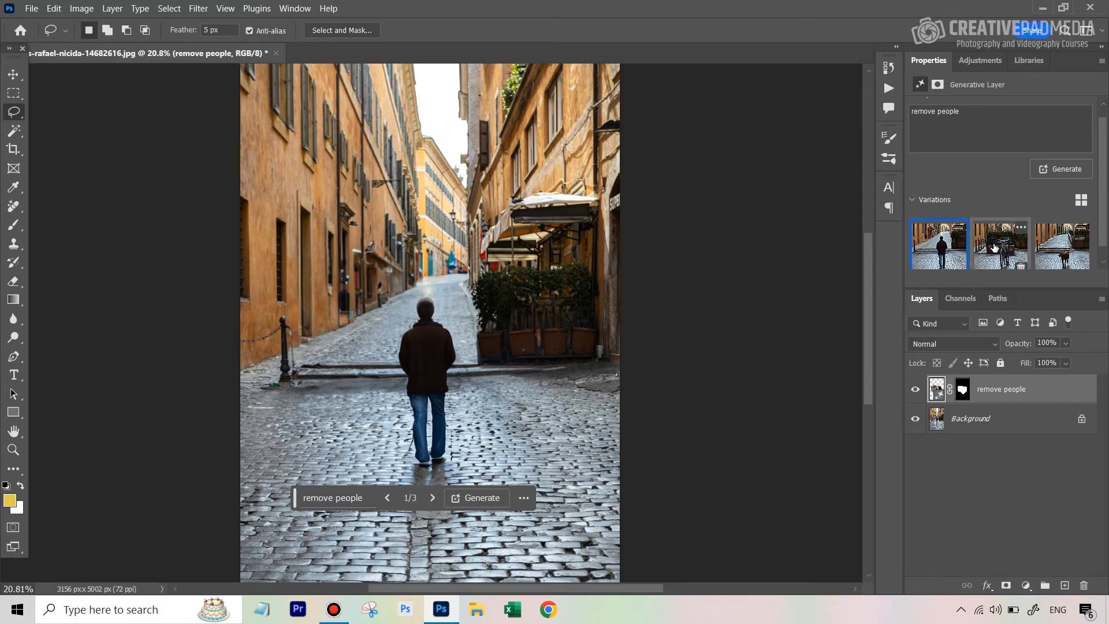
# Browse variations 2 (bicycle) and 3, keeping the one with the dog on the alley.
pyautogui.click(999, 243)
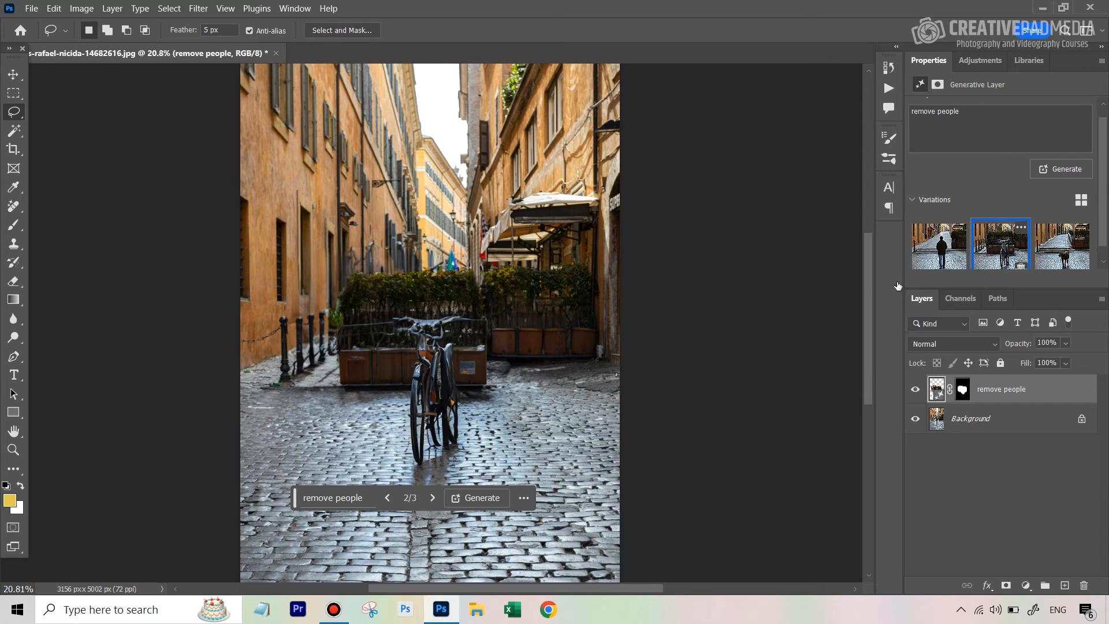
pyautogui.click(432, 497)
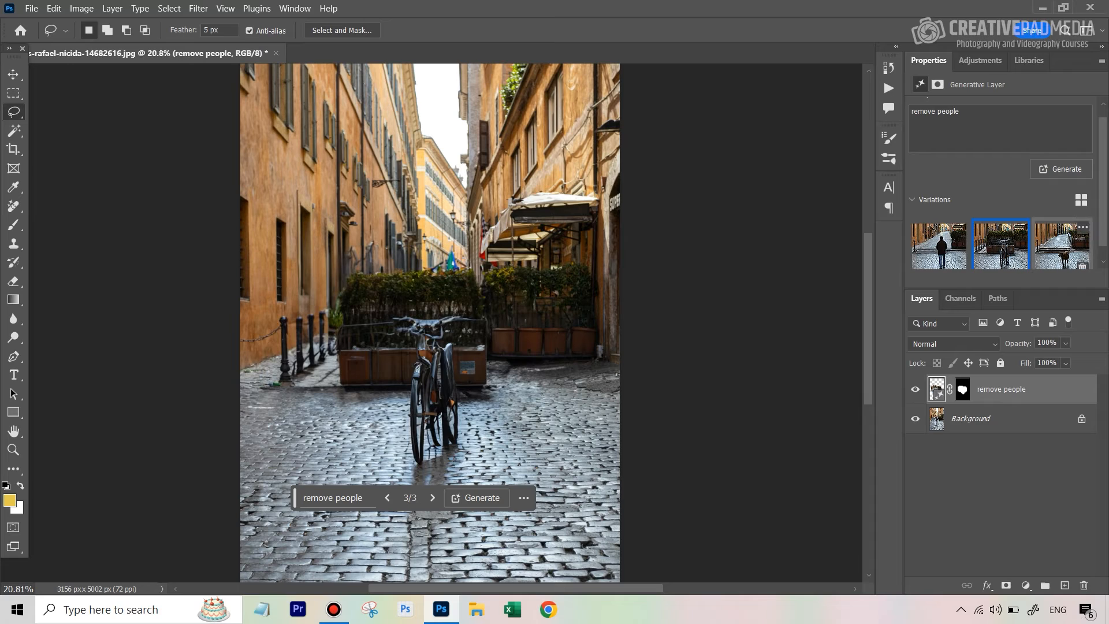
pyautogui.click(1060, 246)
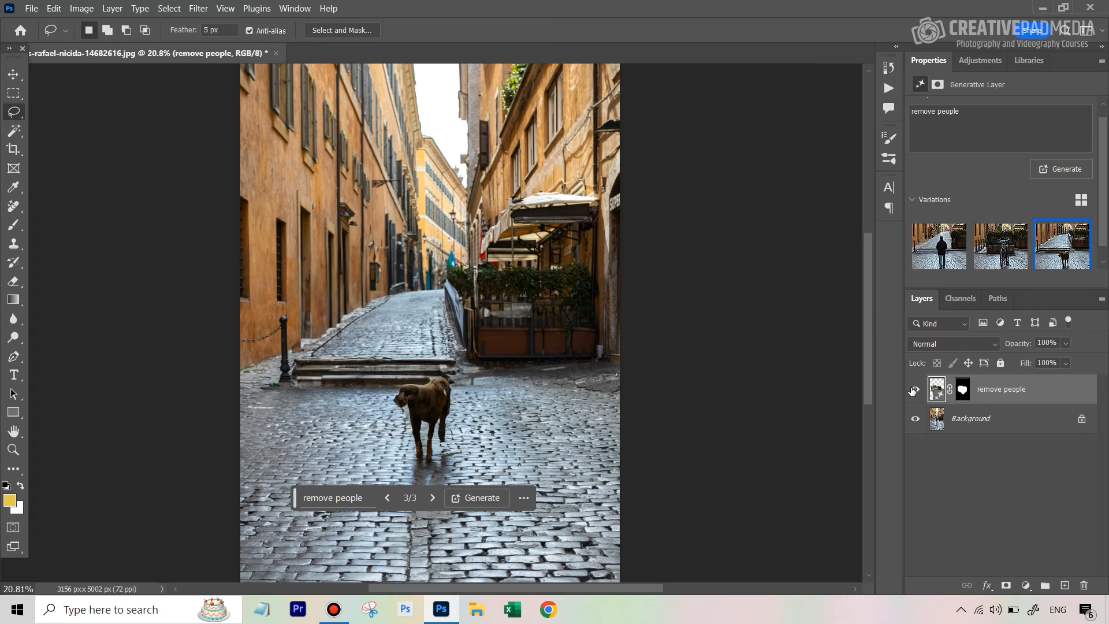
pyautogui.click(913, 390)
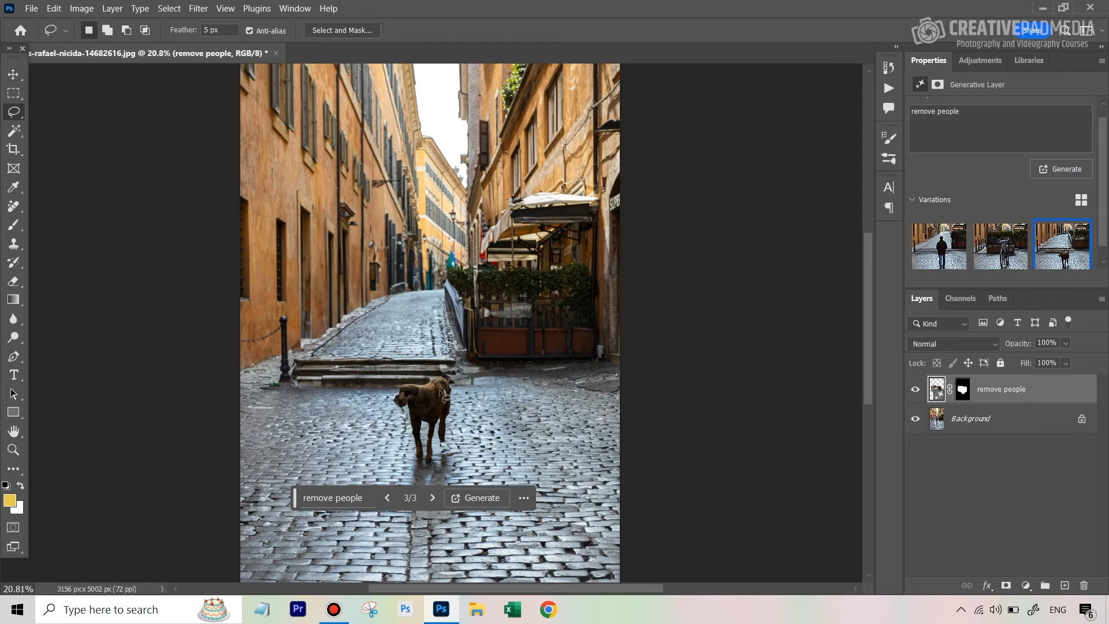
pyautogui.moveTo(417, 382)
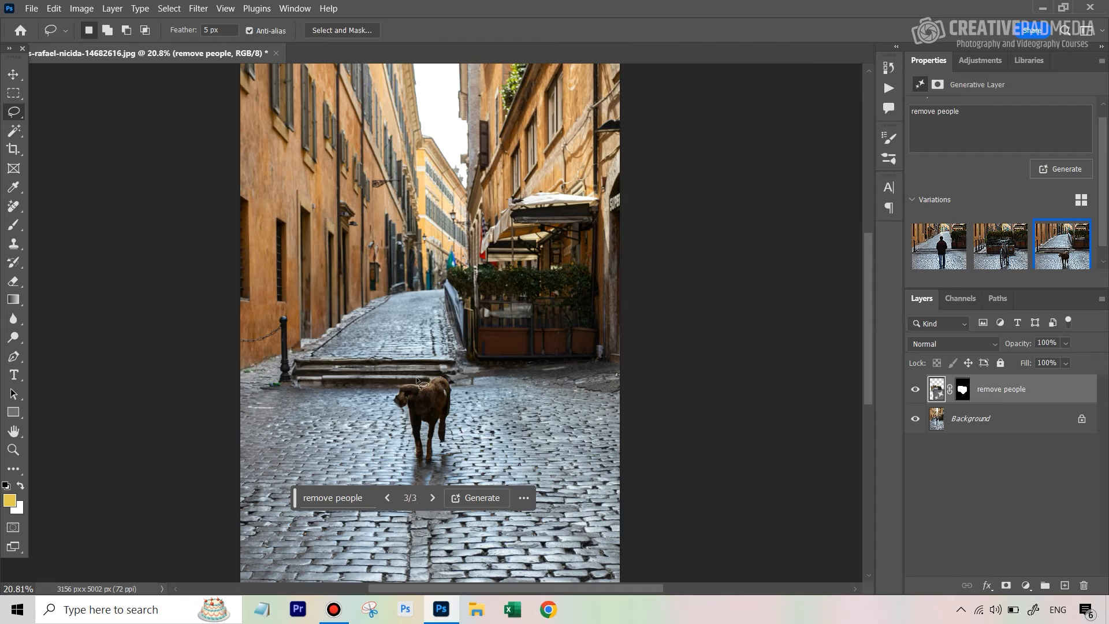
pyautogui.moveTo(1040, 502)
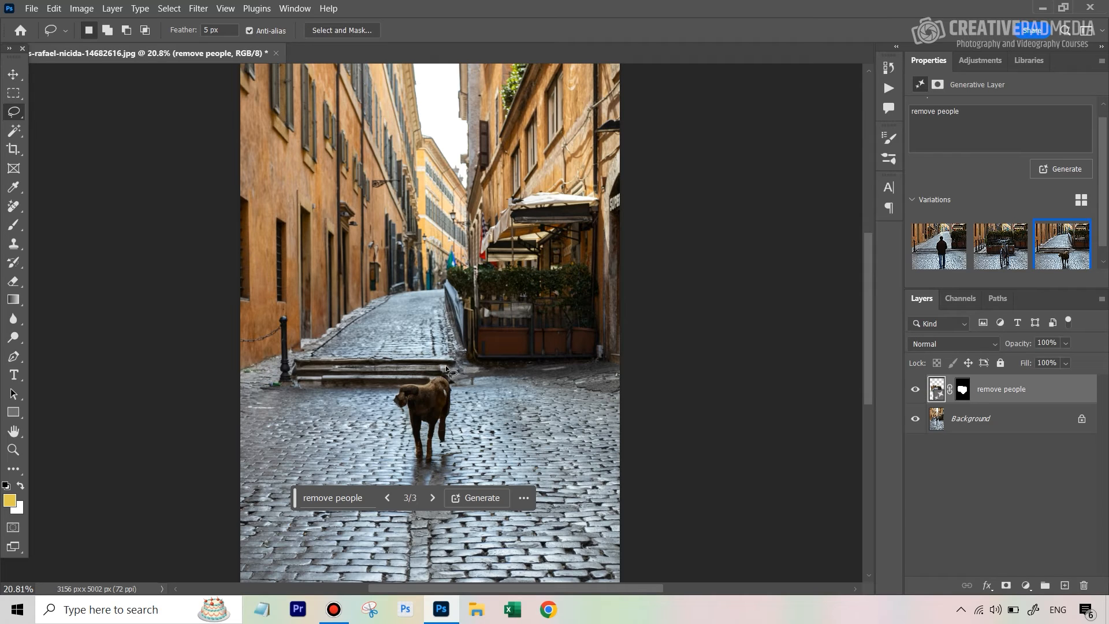
pyautogui.moveTo(409, 405)
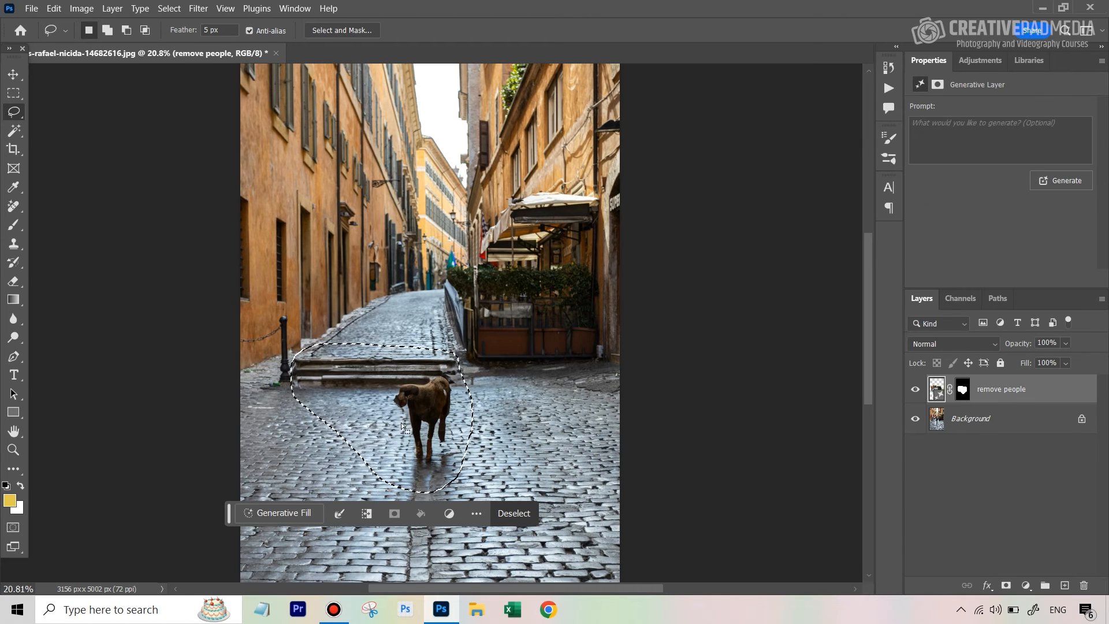
# Run Generative Fill on the outlined dog area with an empty prompt.
pyautogui.click(283, 513)
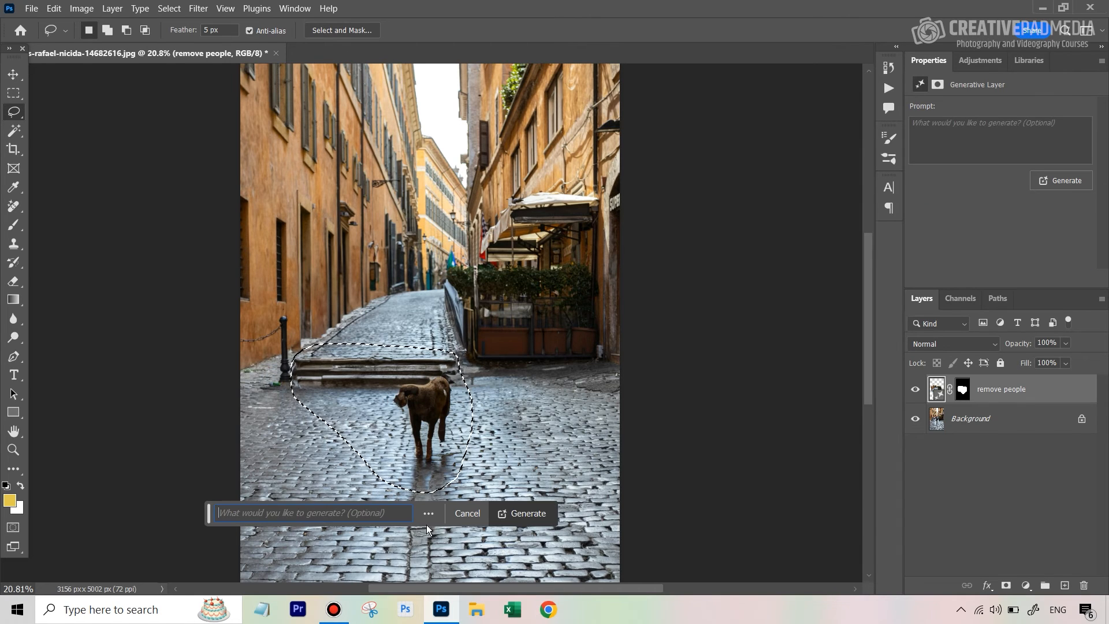
pyautogui.click(522, 513)
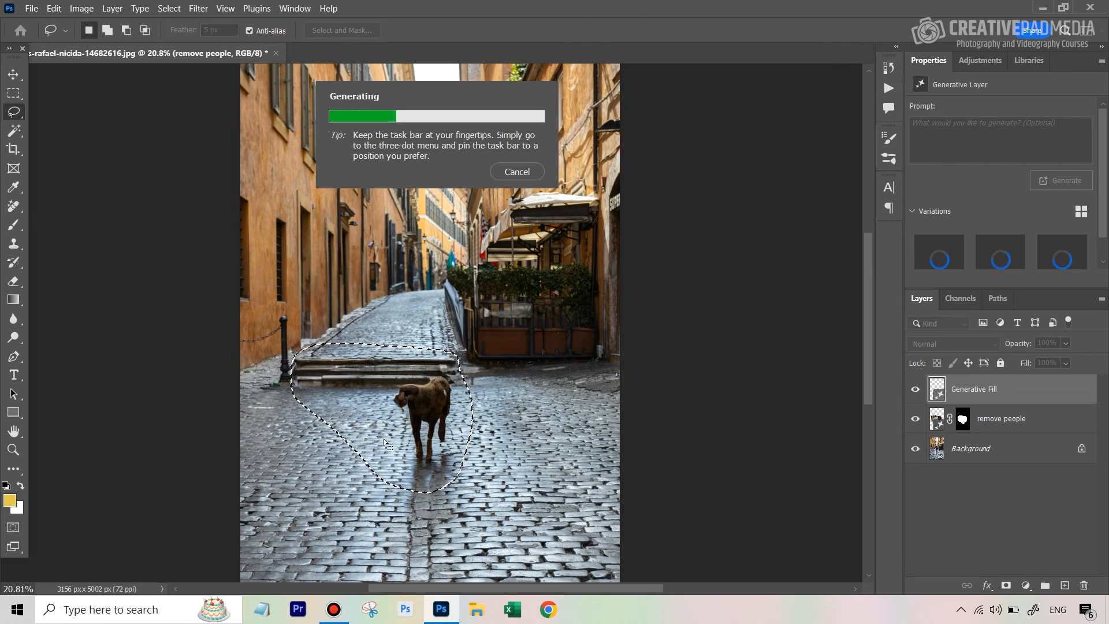
pyautogui.moveTo(541, 415)
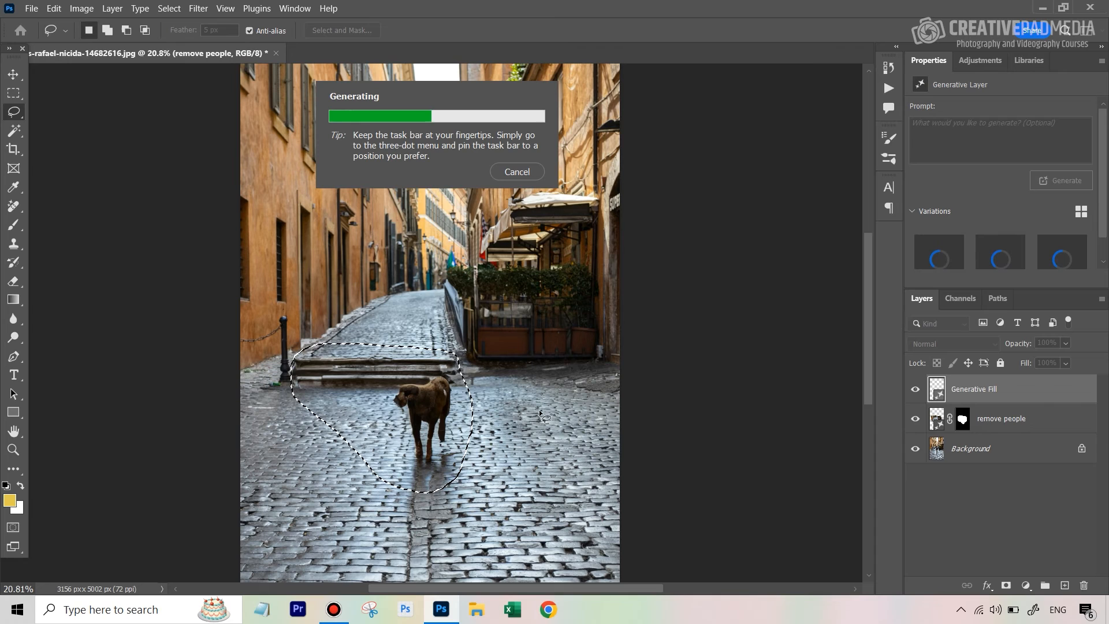
pyautogui.moveTo(516, 330)
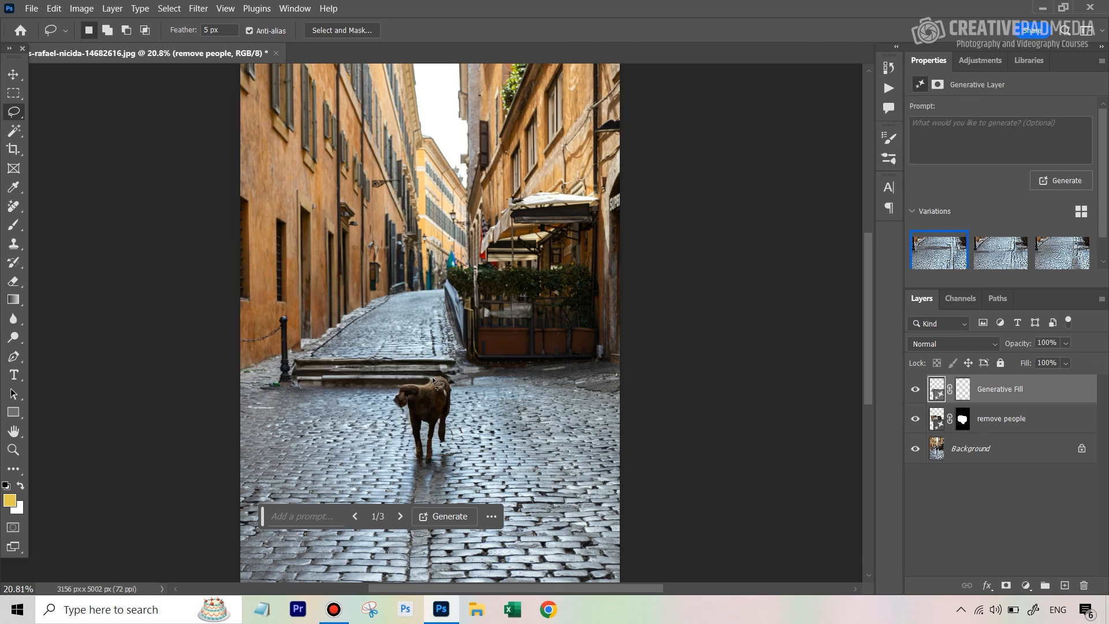
# Show the dog-free fill, then Alt-toggle the Background eye to compare with the original.
pyautogui.click(443, 516)
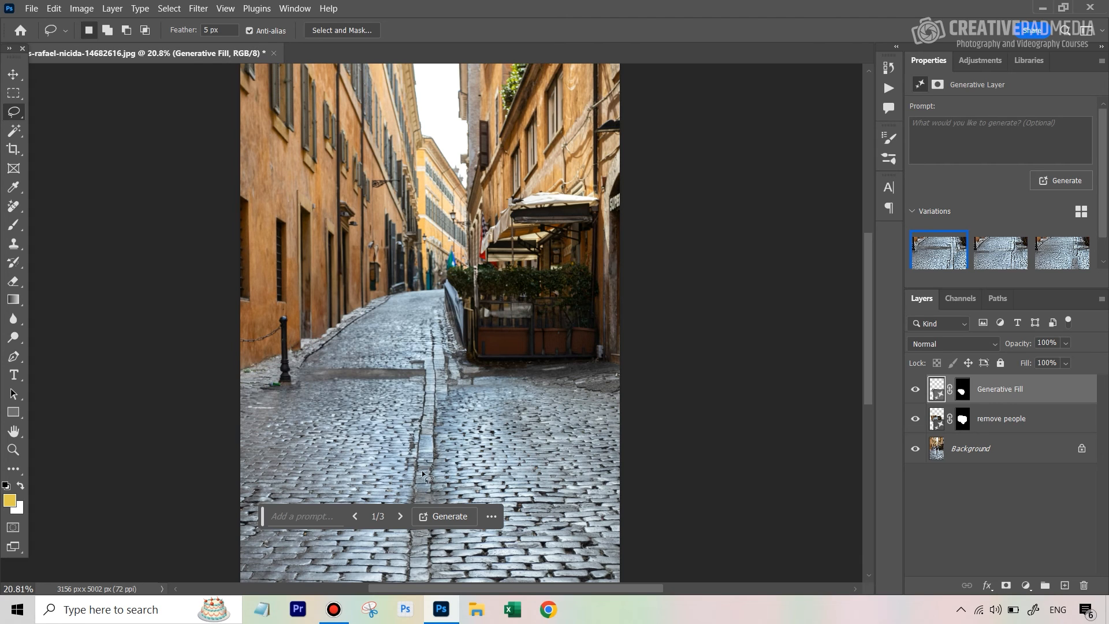
pyautogui.moveTo(906, 393)
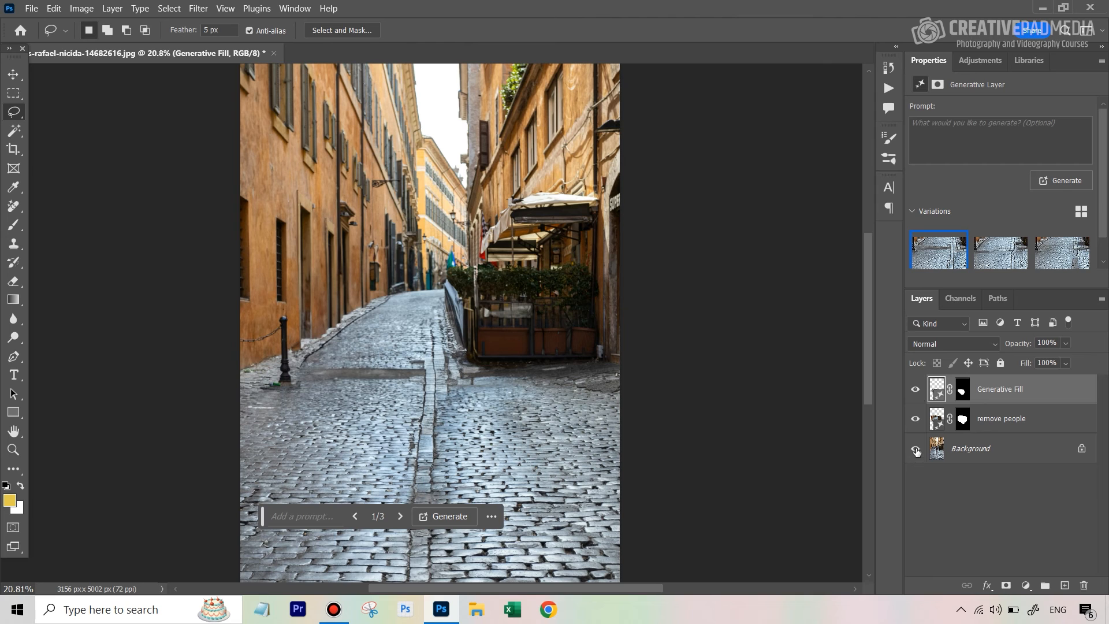
pyautogui.click(915, 388)
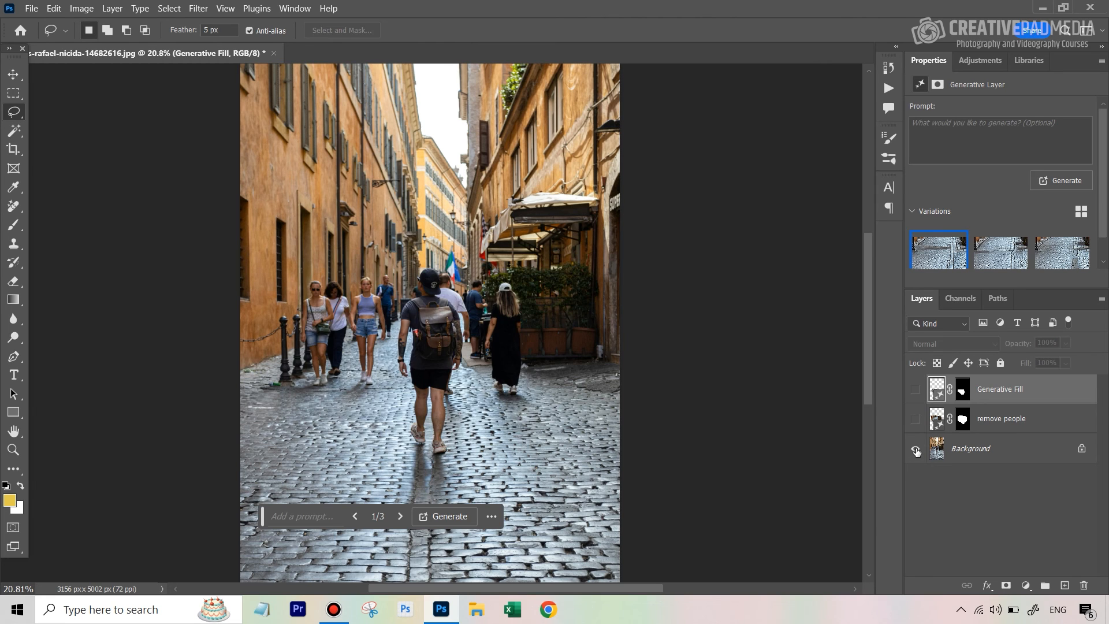
pyautogui.click(914, 388)
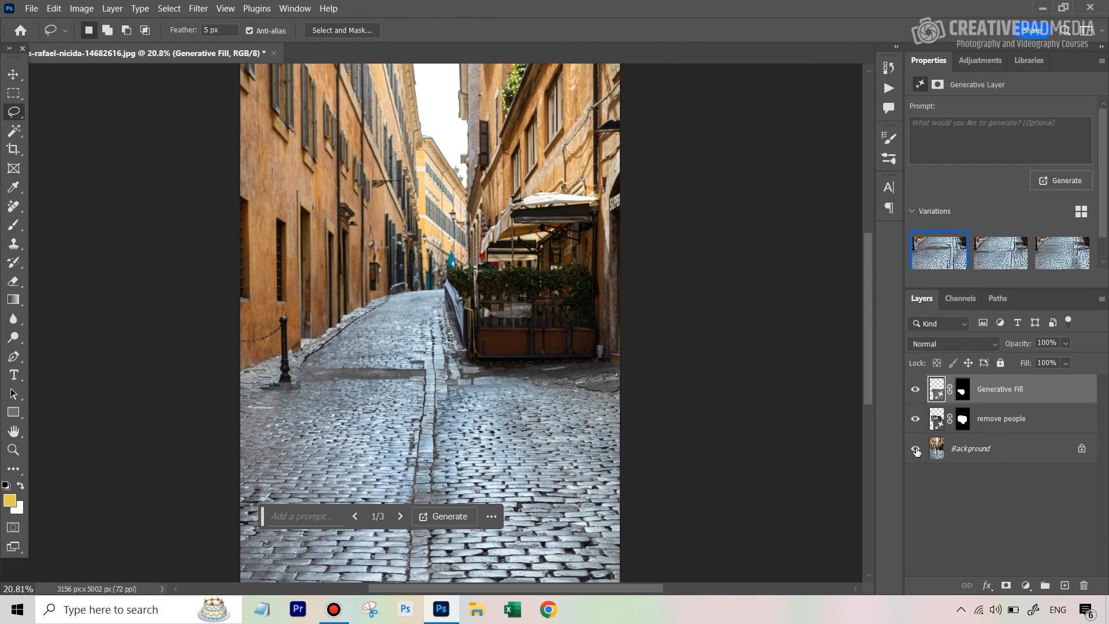
pyautogui.moveTo(916, 451)
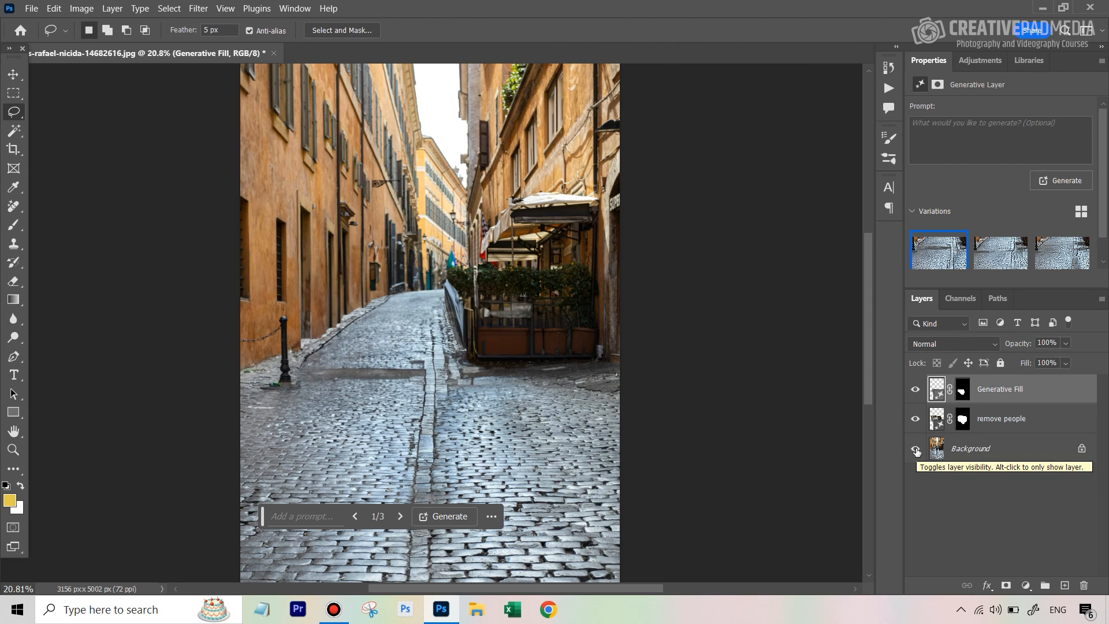